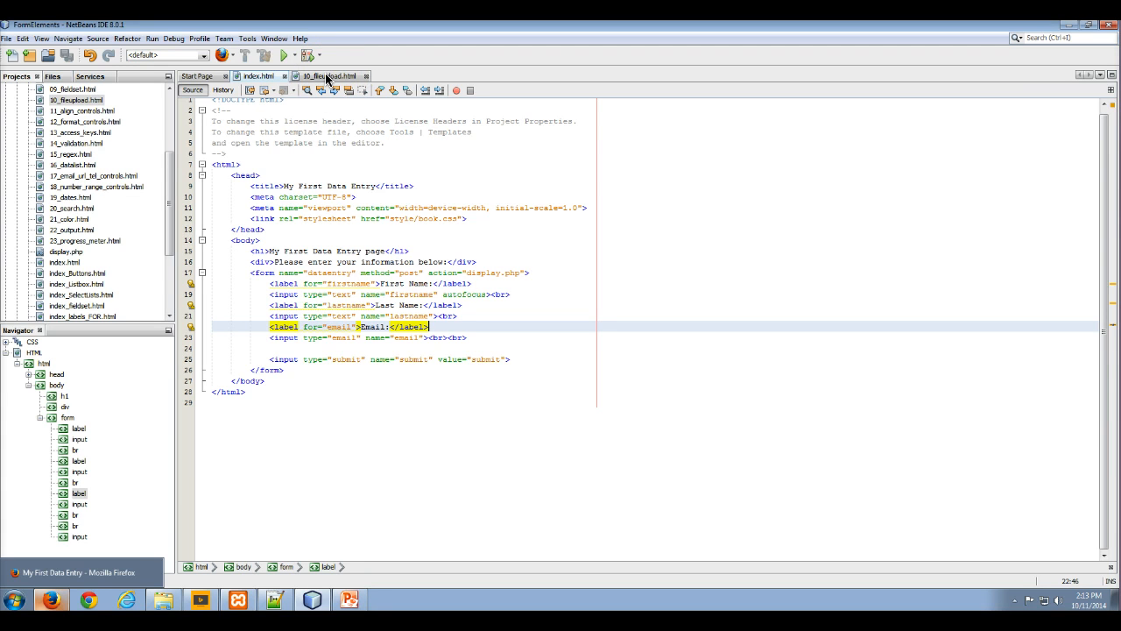
Step: Compare the 10_fileupload.html sample code with the index.html form, then return to NetBeans
{"action": "left_click", "coordinate": [324, 76]}
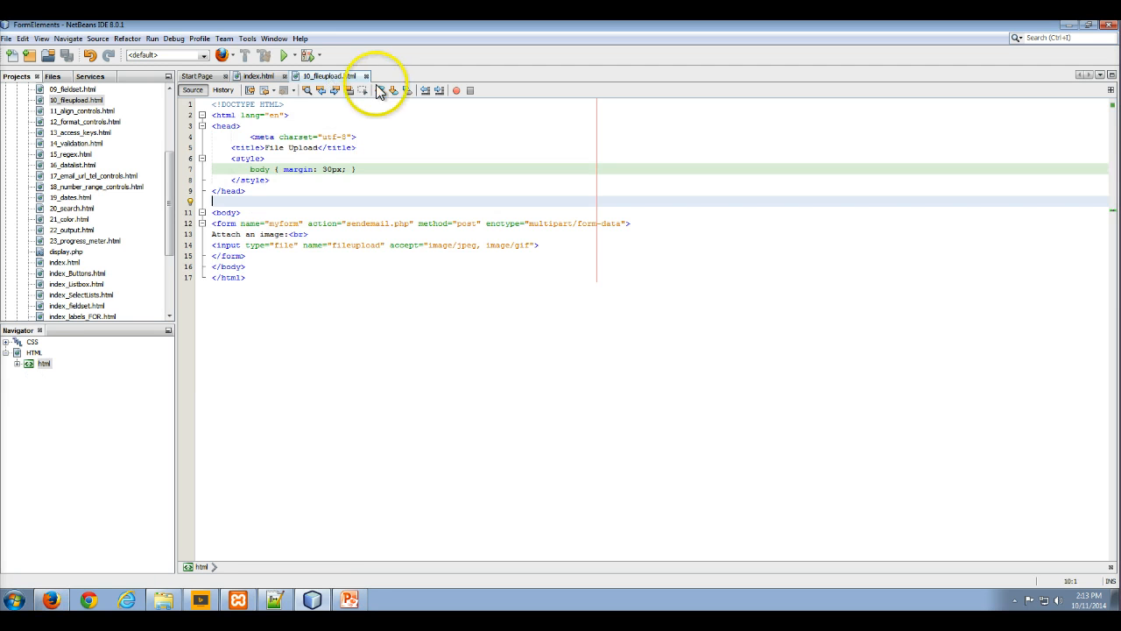
{"action": "left_click", "coordinate": [256, 76]}
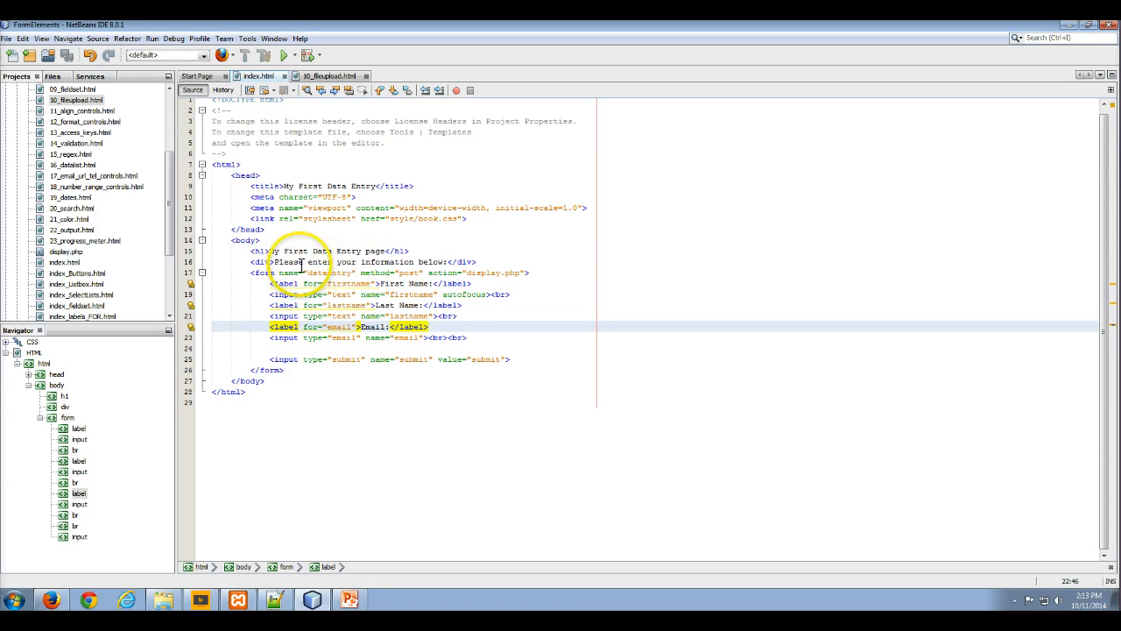
{"action": "left_click", "coordinate": [257, 240]}
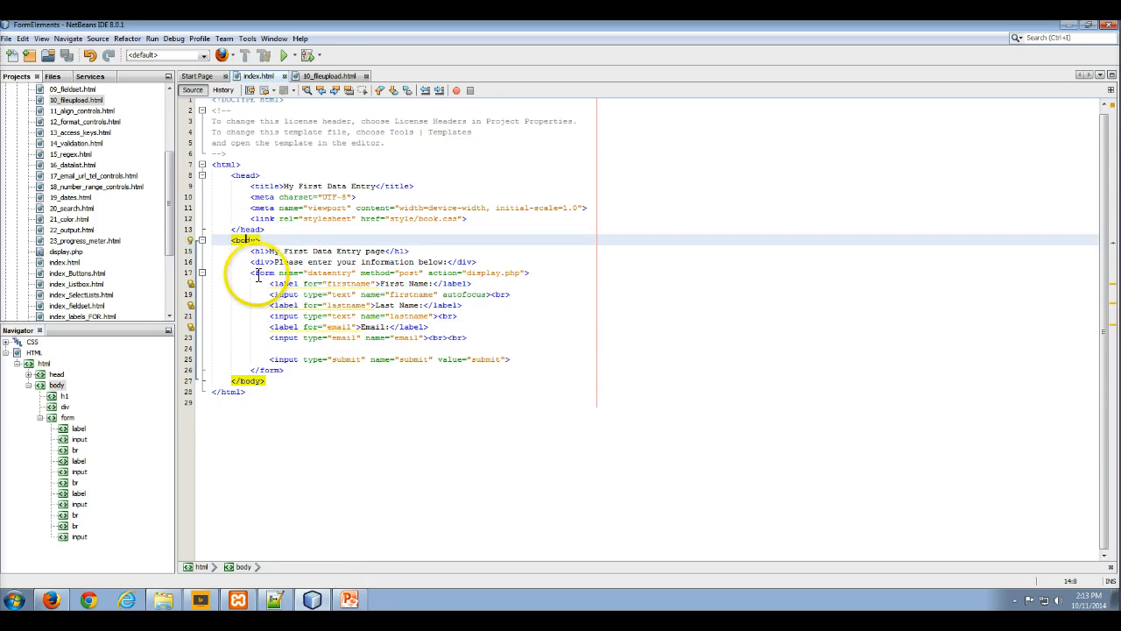
{"action": "left_click", "coordinate": [262, 272]}
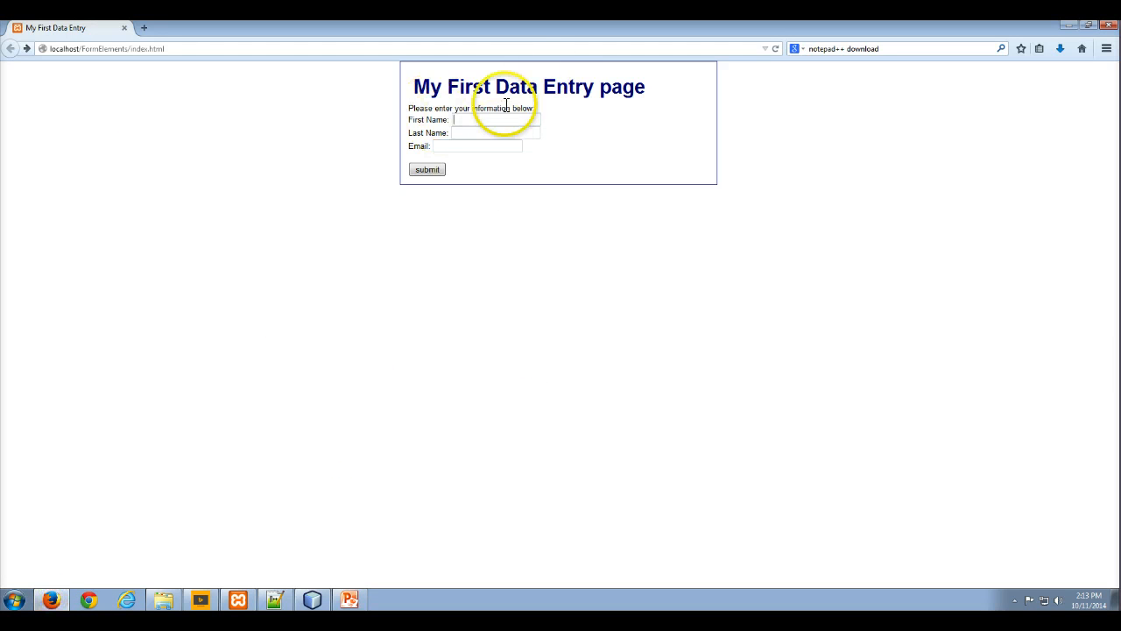
{"action": "mouse_move", "coordinate": [333, 600]}
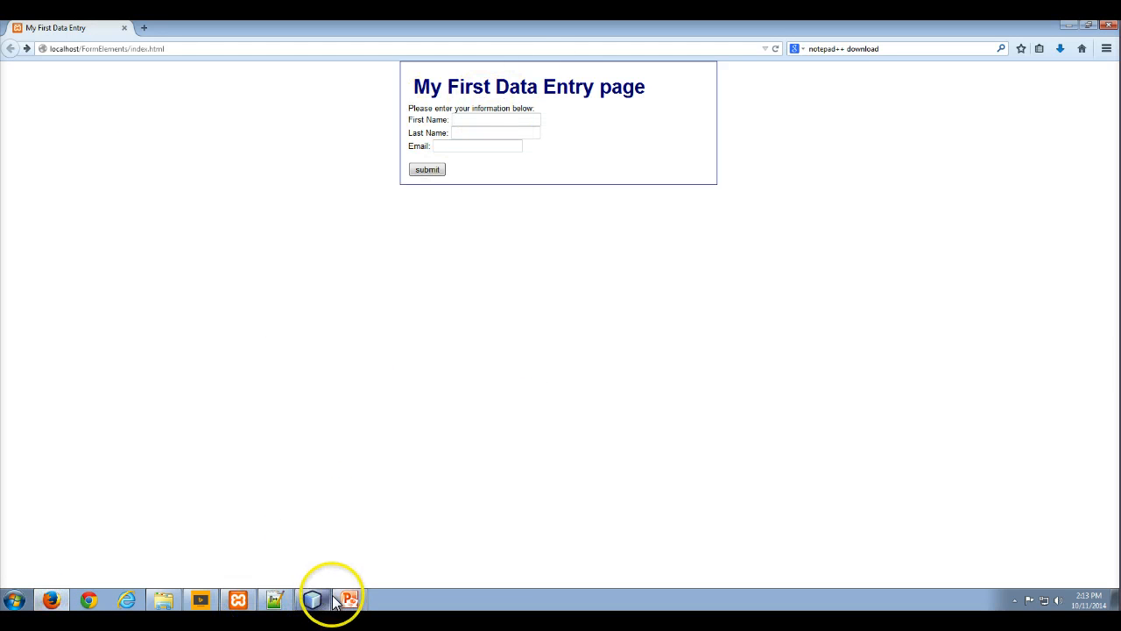
{"action": "left_click", "coordinate": [312, 599]}
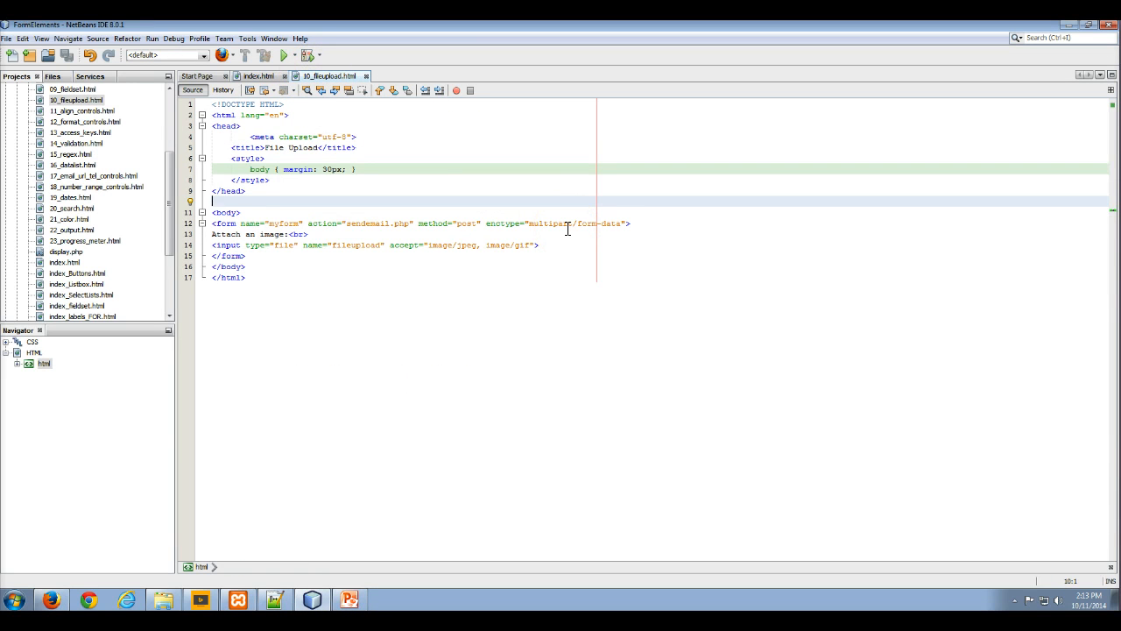
{"action": "mouse_move", "coordinate": [533, 234]}
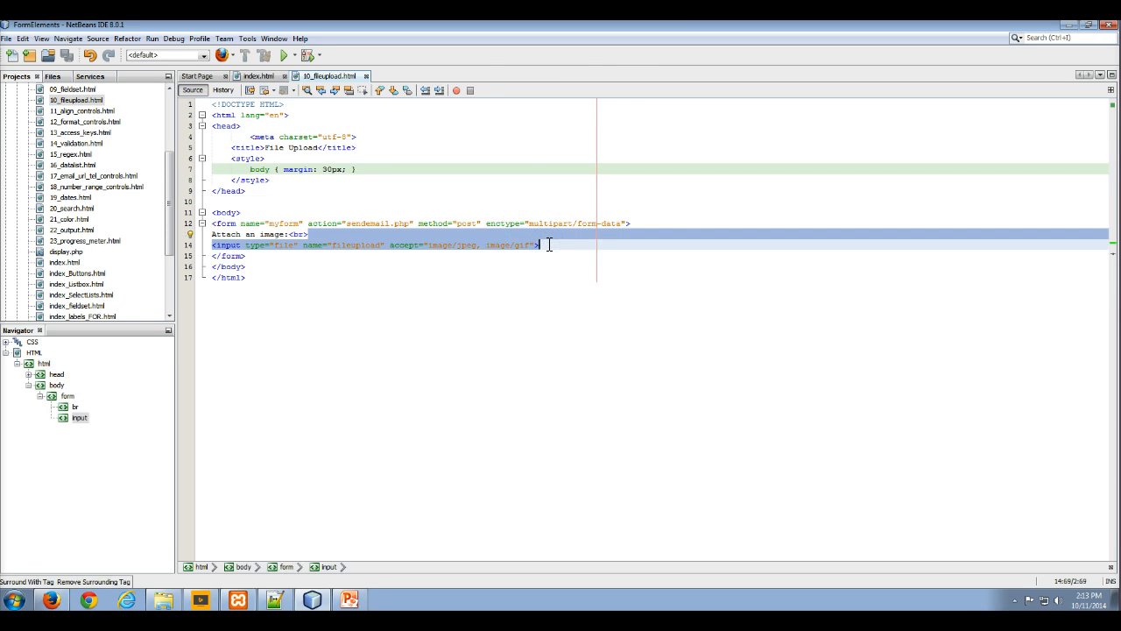
Step: Add <input type="file" name="fileupload" accept="image/jpeg, image/gif"> plus line breaks to index.html
{"action": "left_click", "coordinate": [258, 75]}
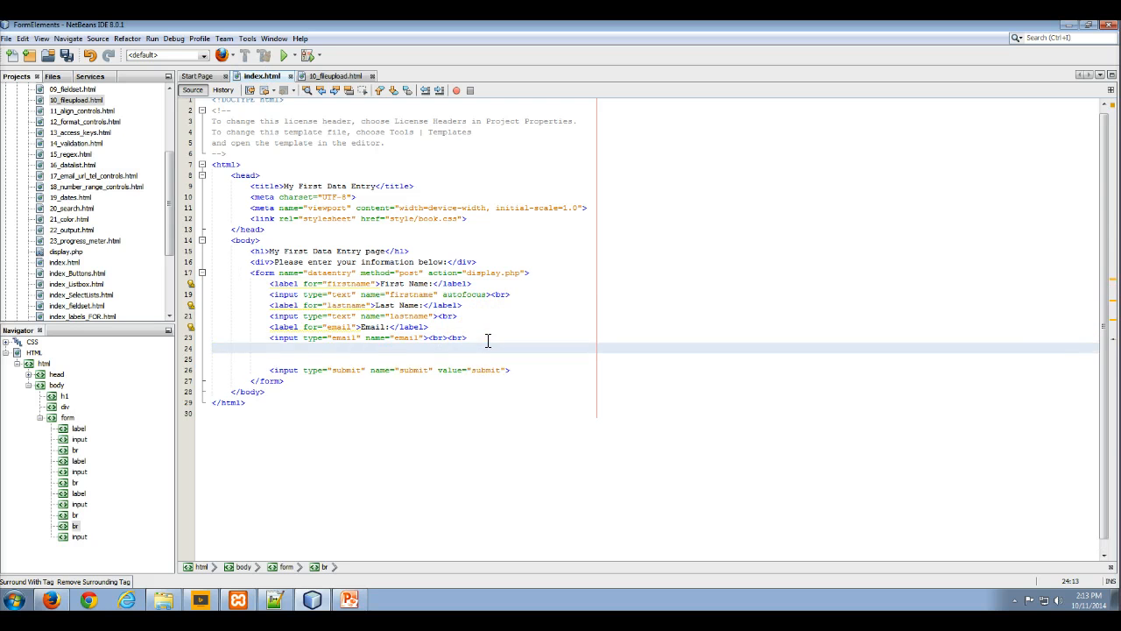
{"action": "type", "text": "<input type=\"file\" name=\"fileupload\" accept=\"image/jpeg, image/gif\">"}
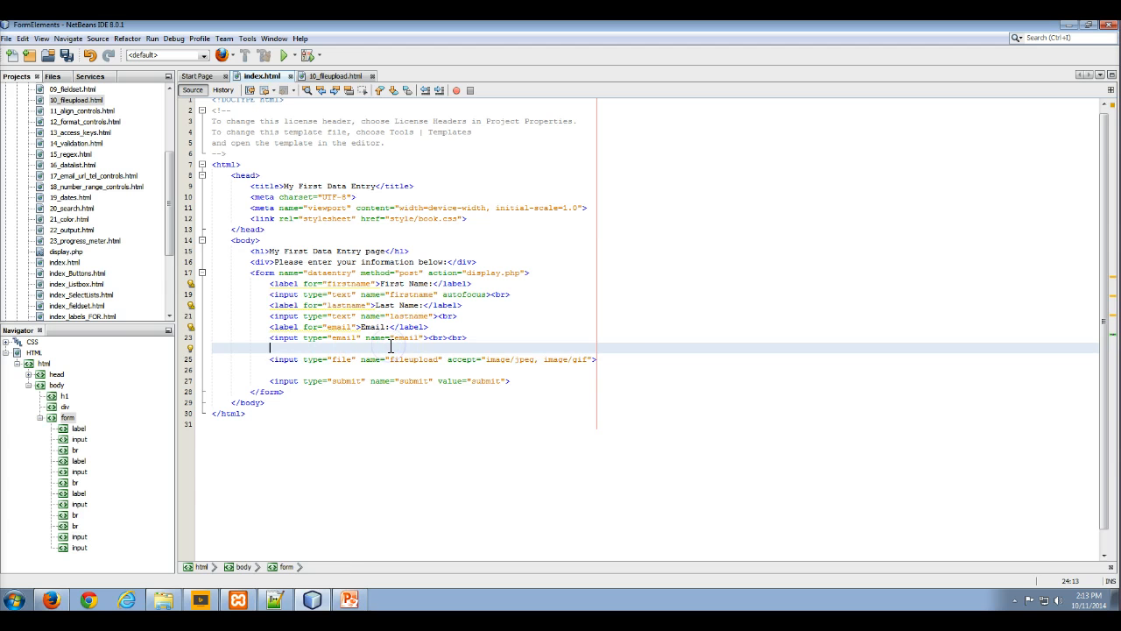
{"action": "left_click", "coordinate": [600, 359]}
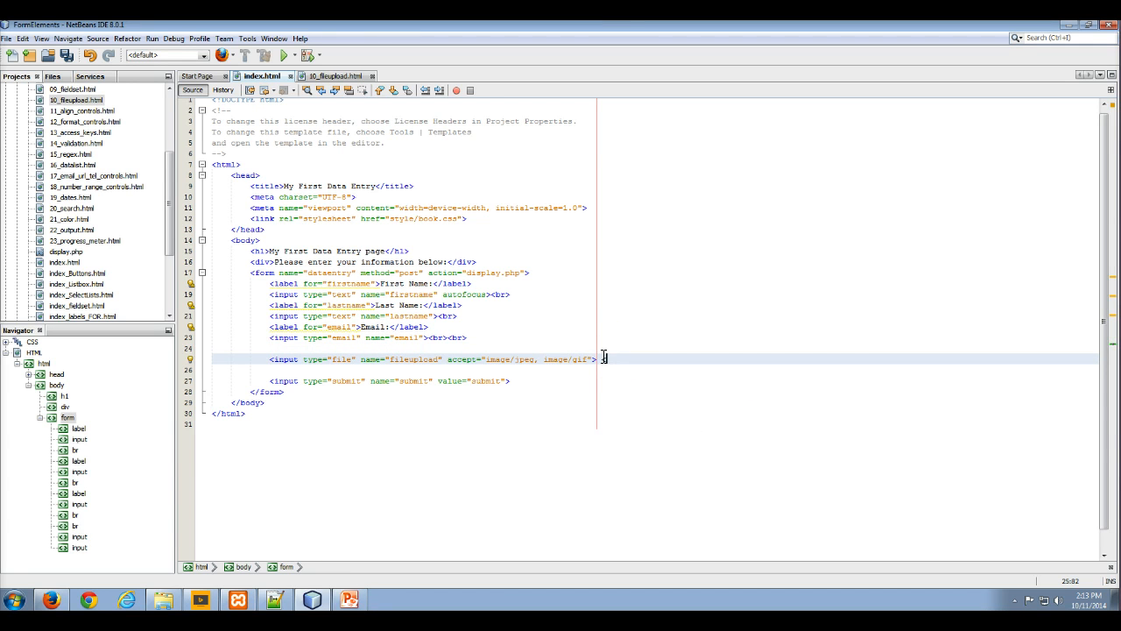
{"action": "type", "text": "<br><br>"}
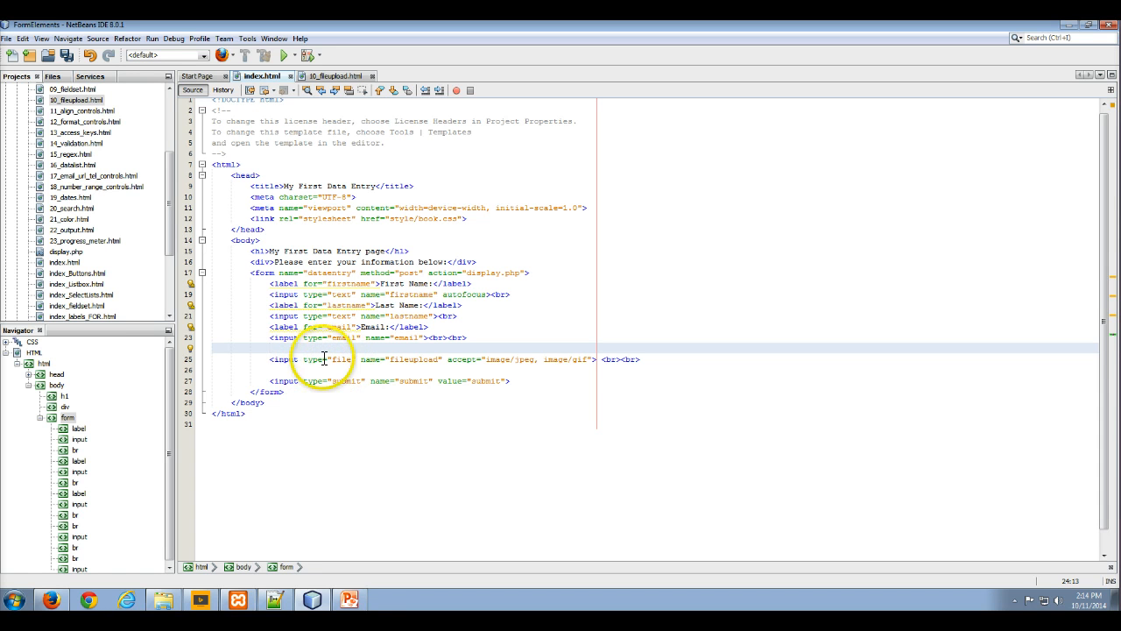
{"action": "mouse_move", "coordinate": [399, 359]}
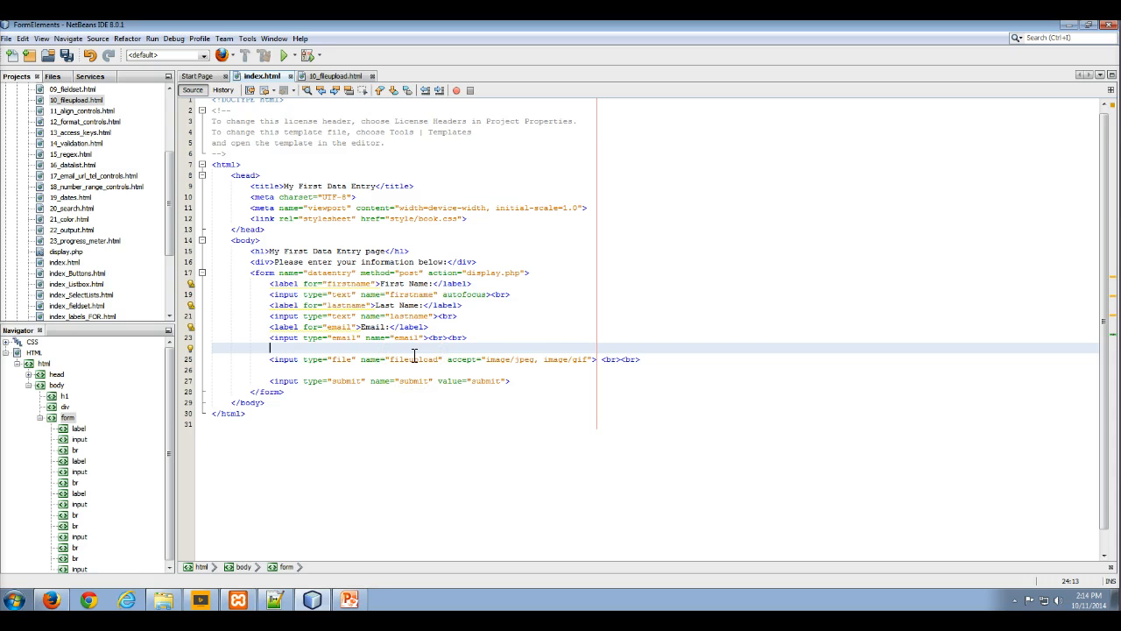
{"action": "mouse_move", "coordinate": [516, 354]}
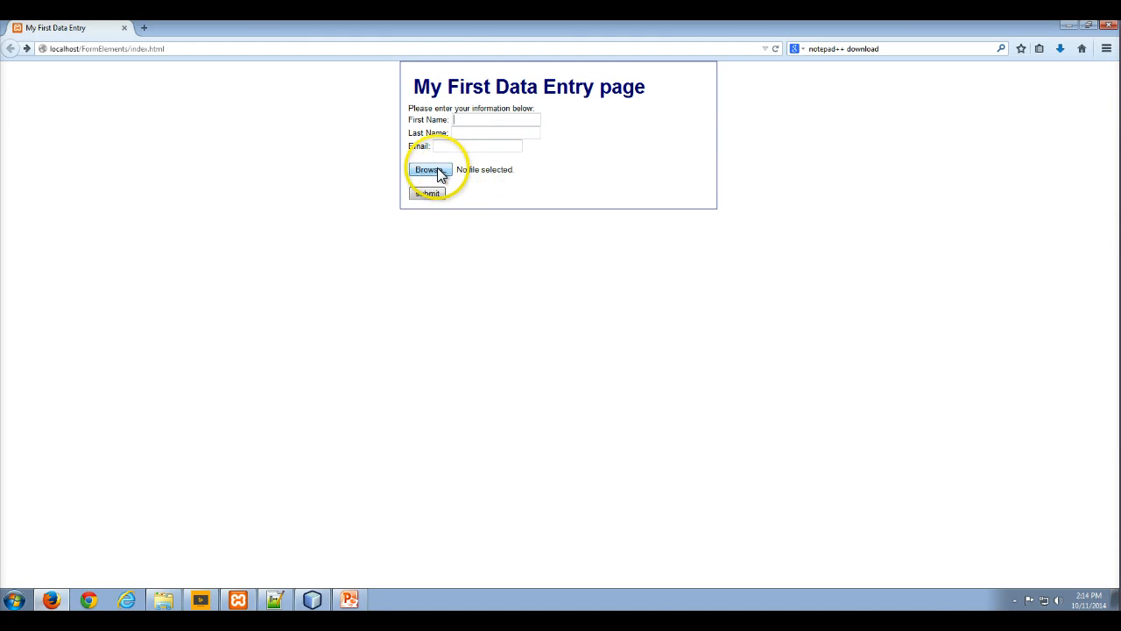
Step: Open the file chooser from the reloaded page's new Browse... upload field
{"action": "left_click", "coordinate": [429, 169]}
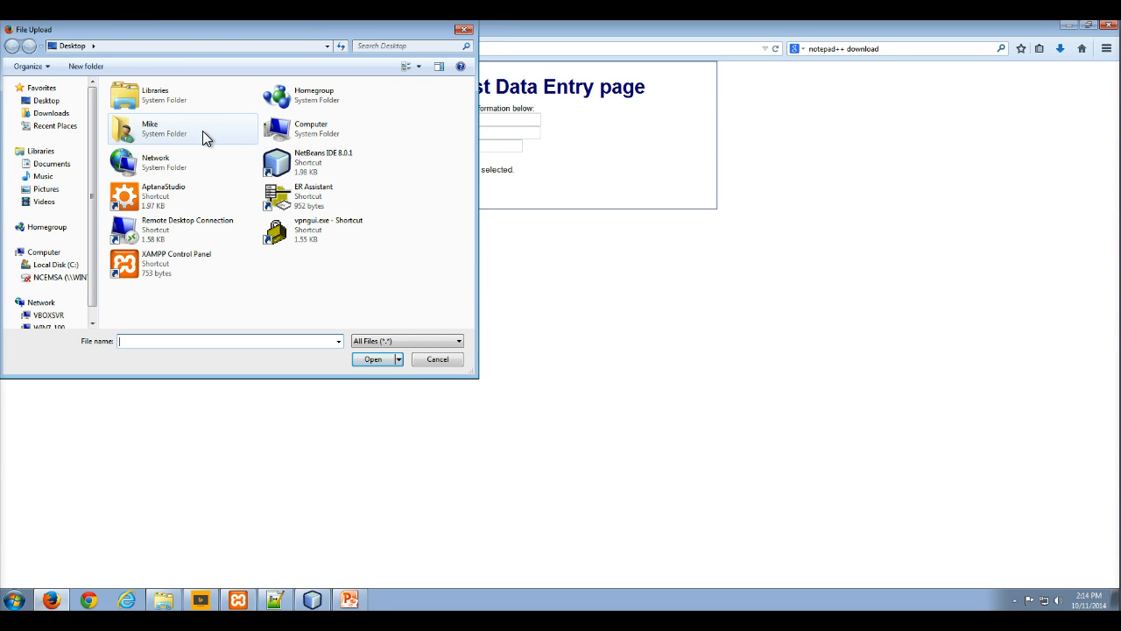
Step: Attach MeAndMyBaby.JPG from the Pictures library to the upload field
{"action": "left_click", "coordinate": [19, 150]}
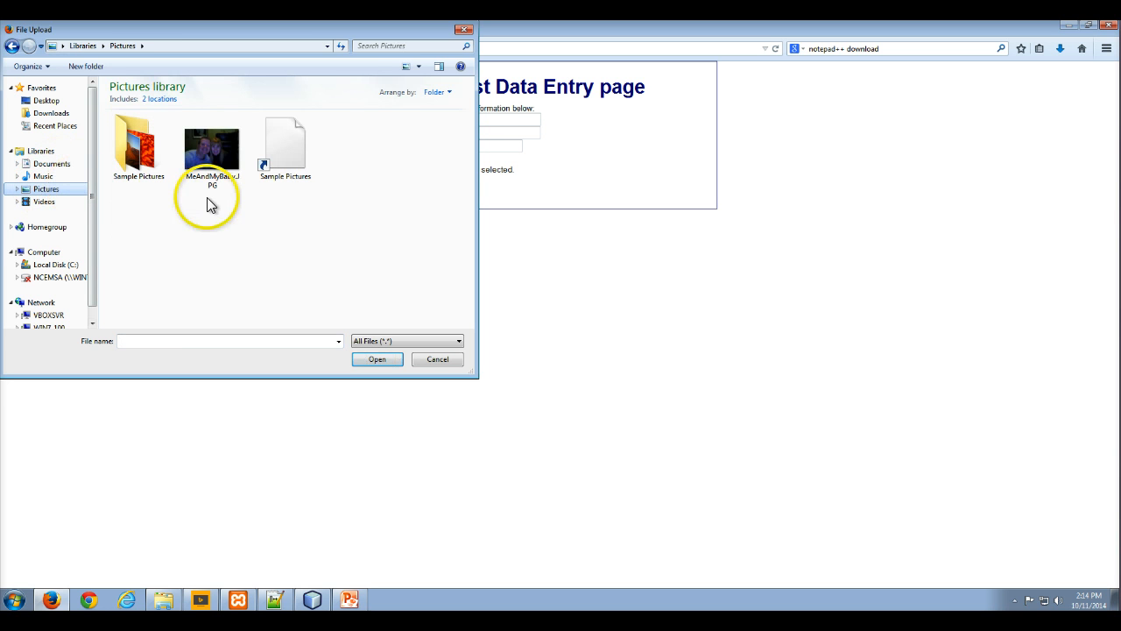
{"action": "left_click", "coordinate": [212, 149]}
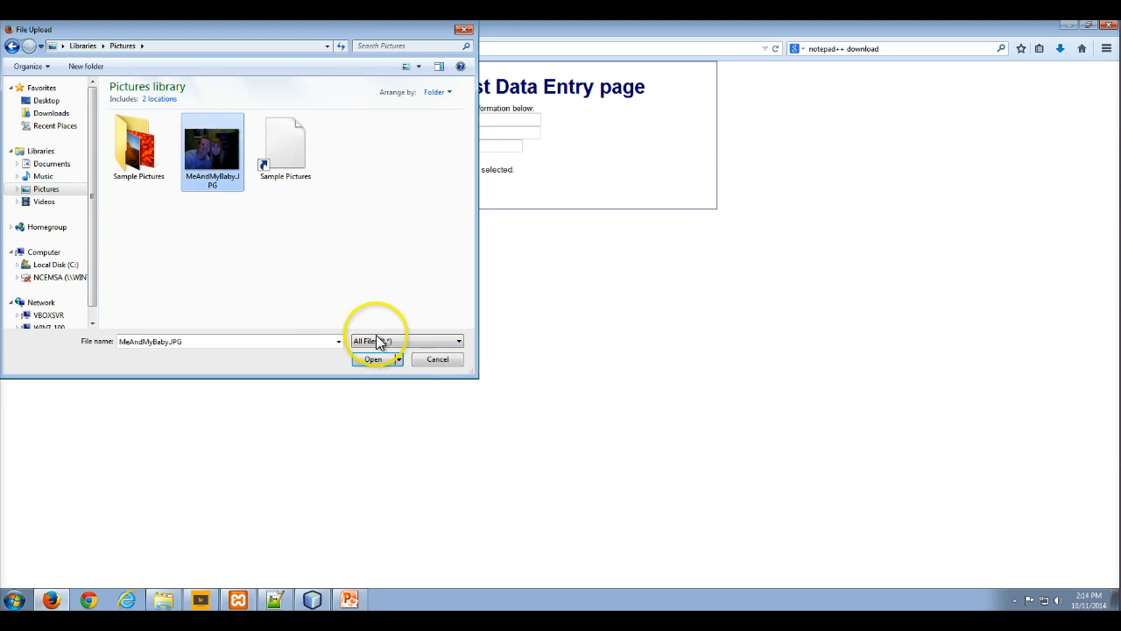
{"action": "left_click", "coordinate": [374, 360]}
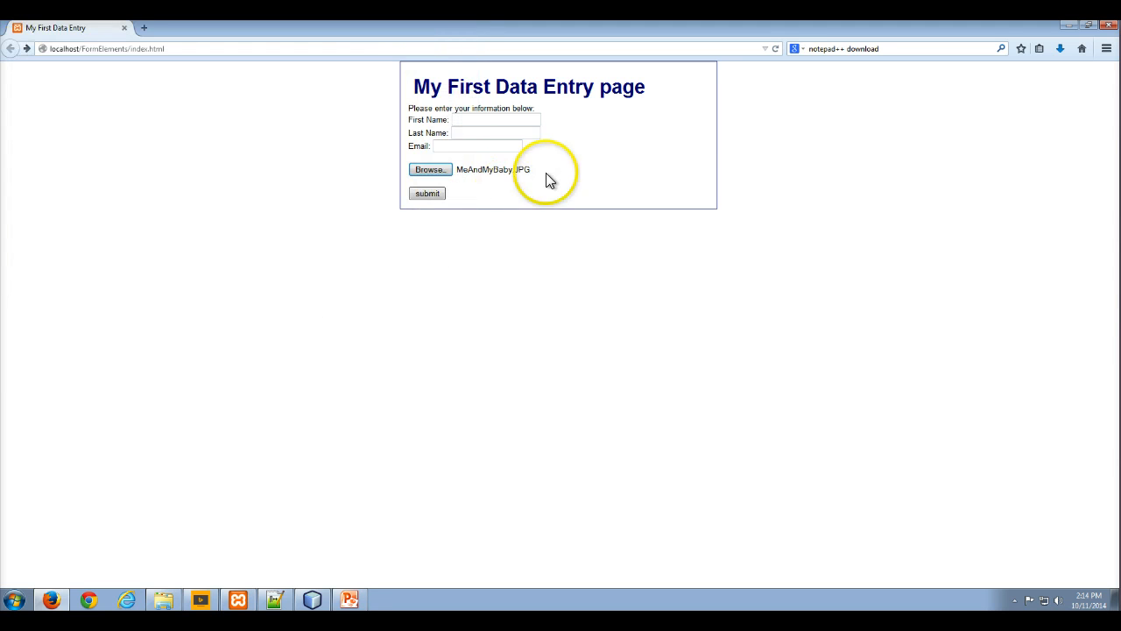
{"action": "mouse_move", "coordinate": [429, 169]}
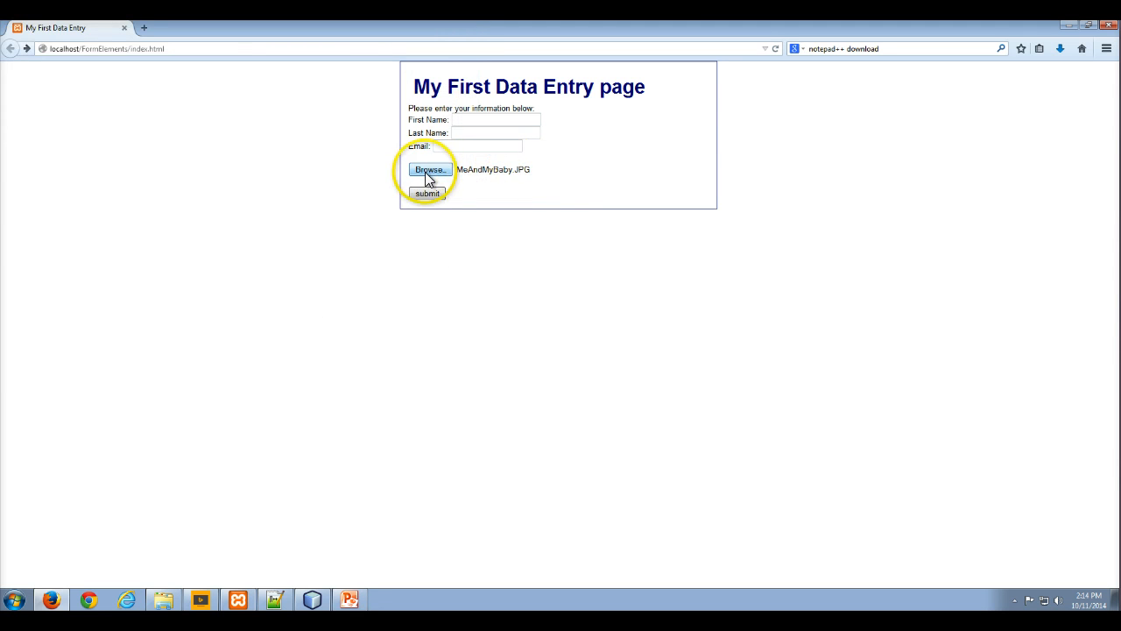
{"action": "mouse_move", "coordinate": [499, 190]}
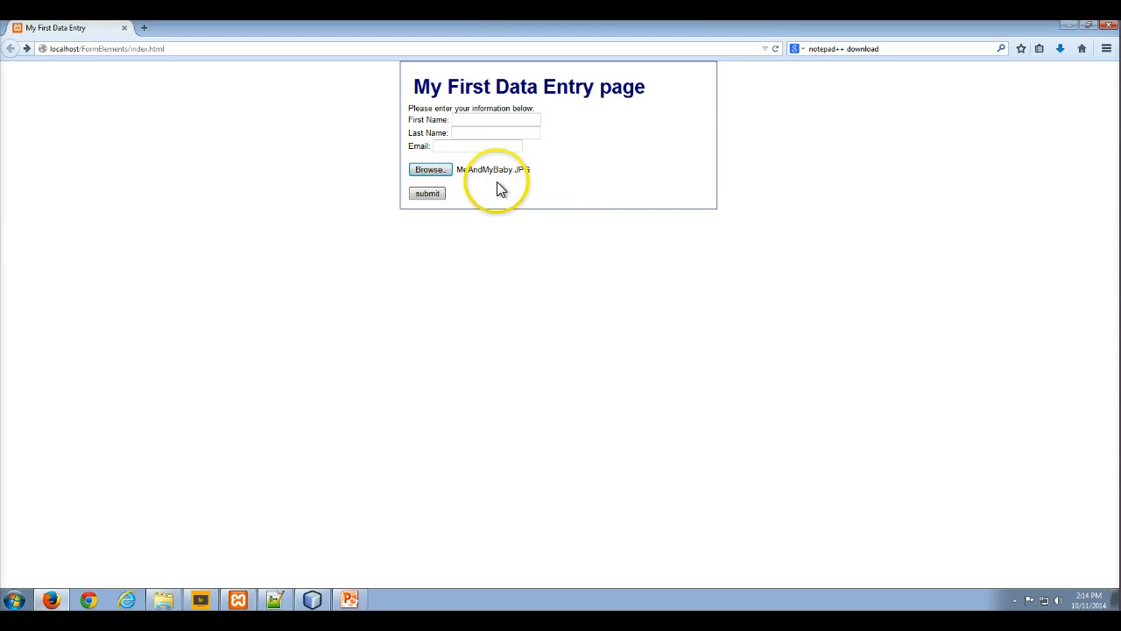
{"action": "mouse_move", "coordinate": [534, 175]}
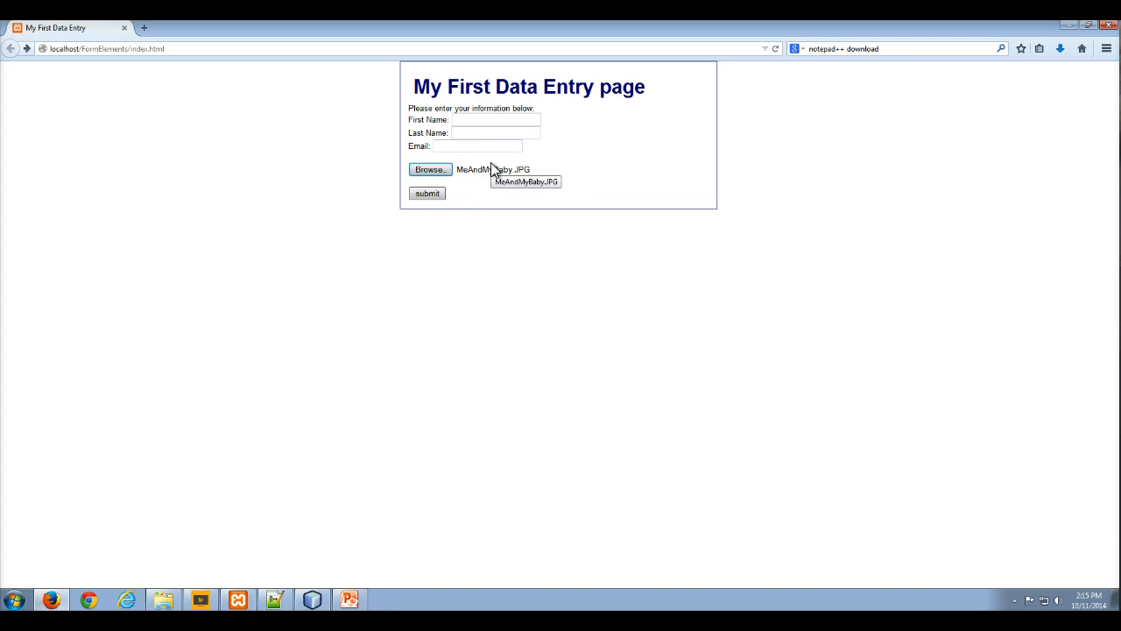
{"action": "mouse_move", "coordinate": [464, 163]}
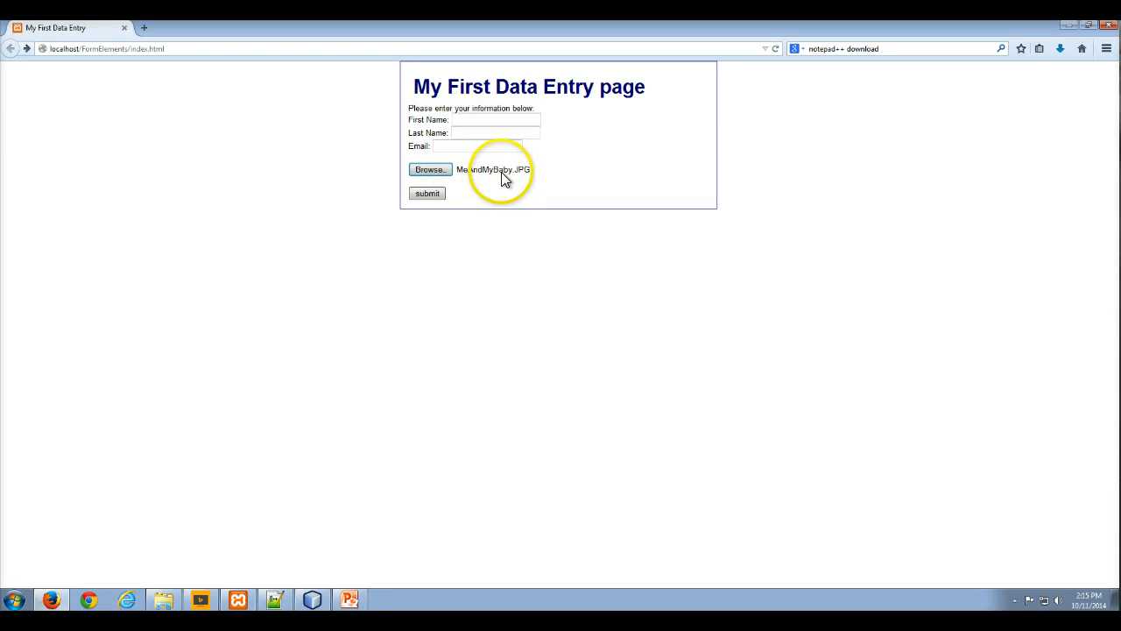
{"action": "mouse_move", "coordinate": [503, 175]}
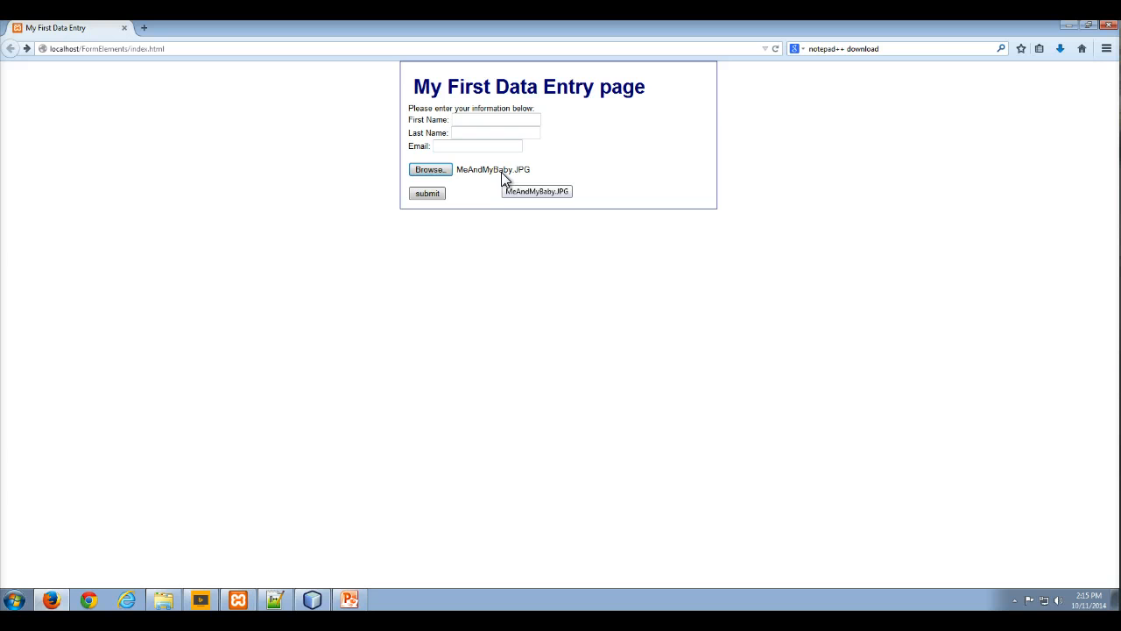
{"action": "mouse_move", "coordinate": [387, 320]}
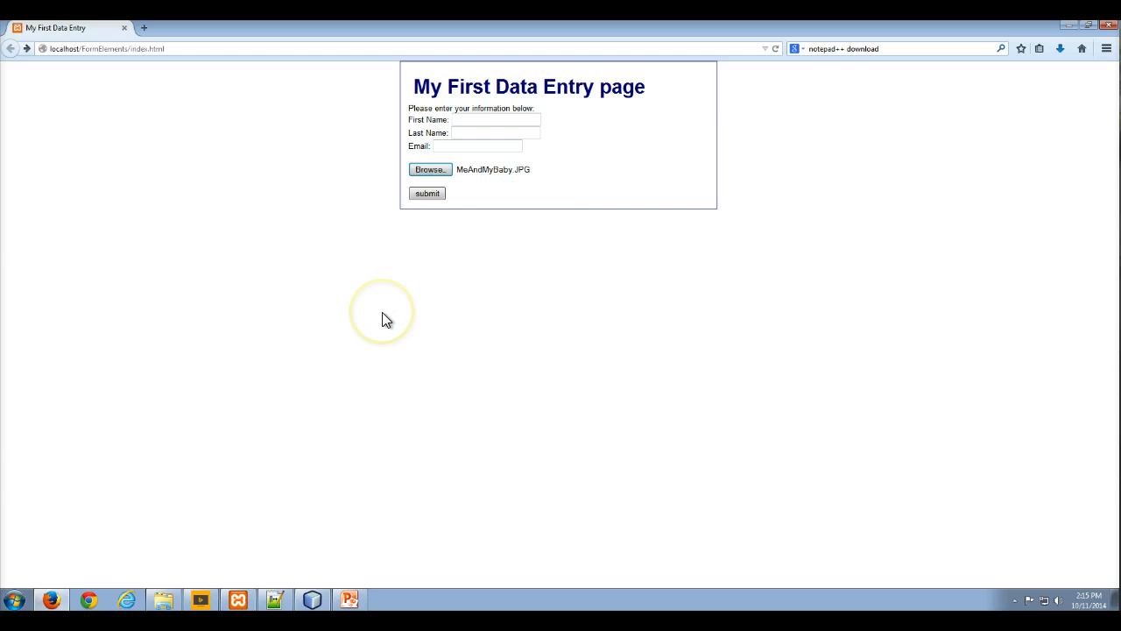